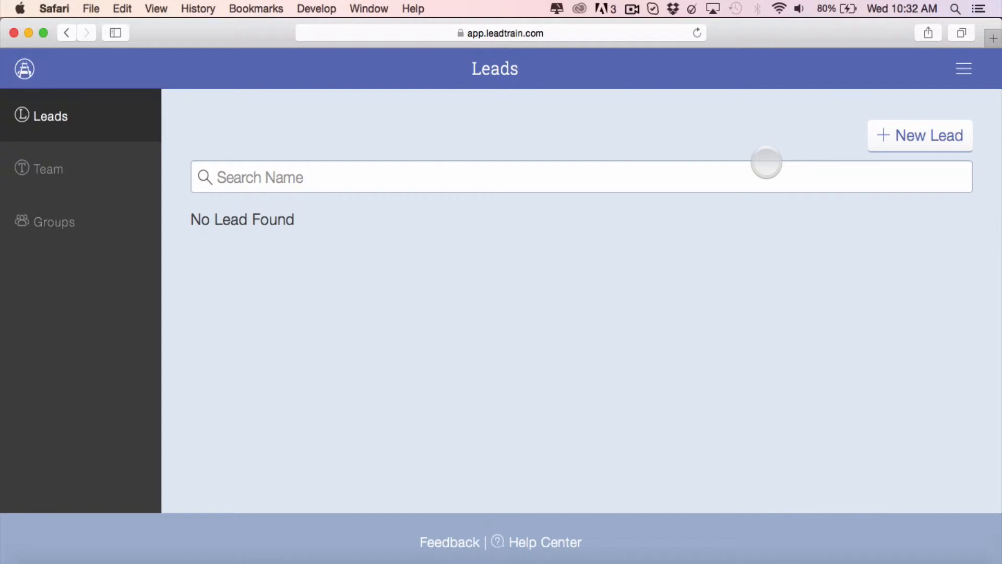
Open a blank Add Lead form for manual entry via New Lead
click(964, 69)
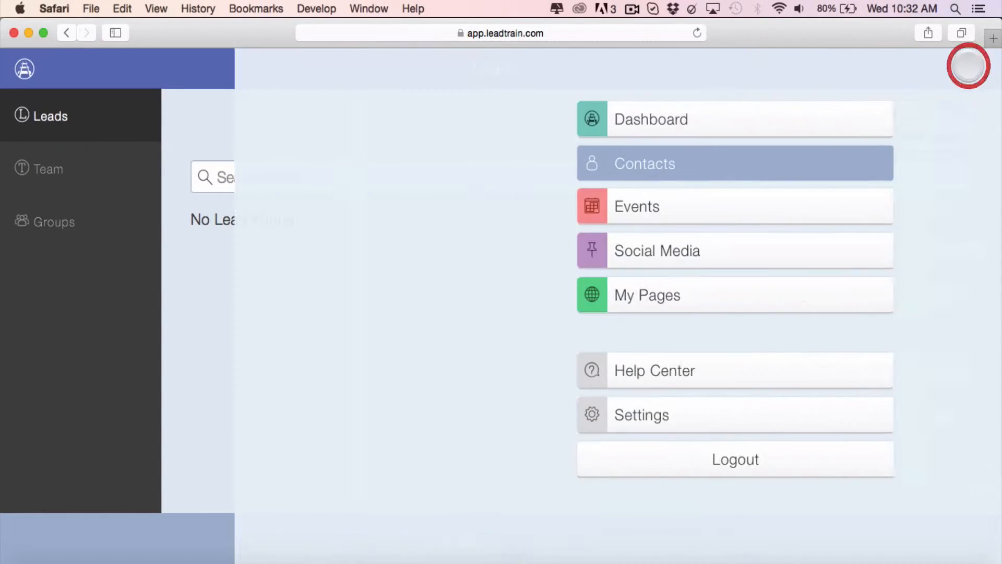
click(968, 69)
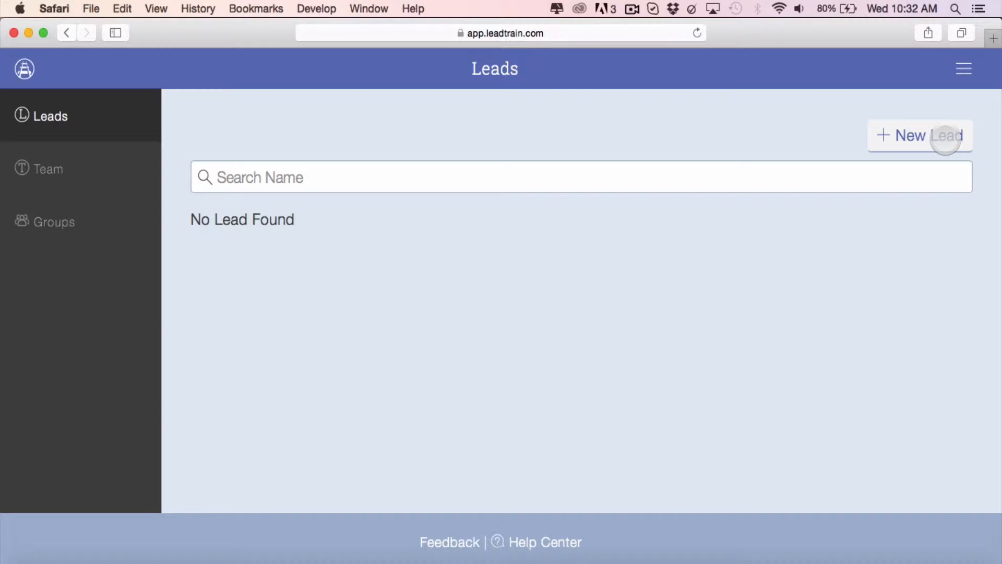
click(920, 135)
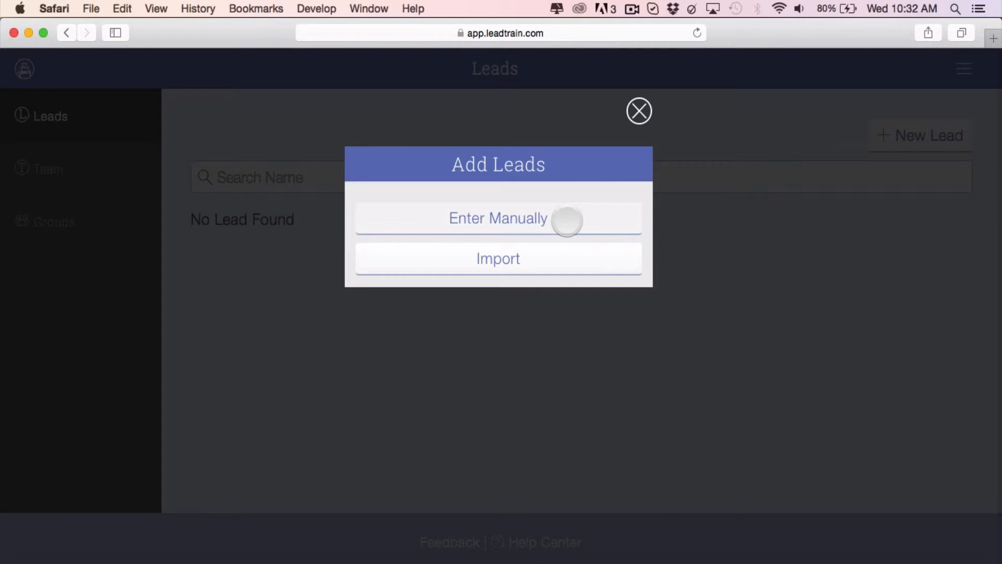
mouse_move(567, 264)
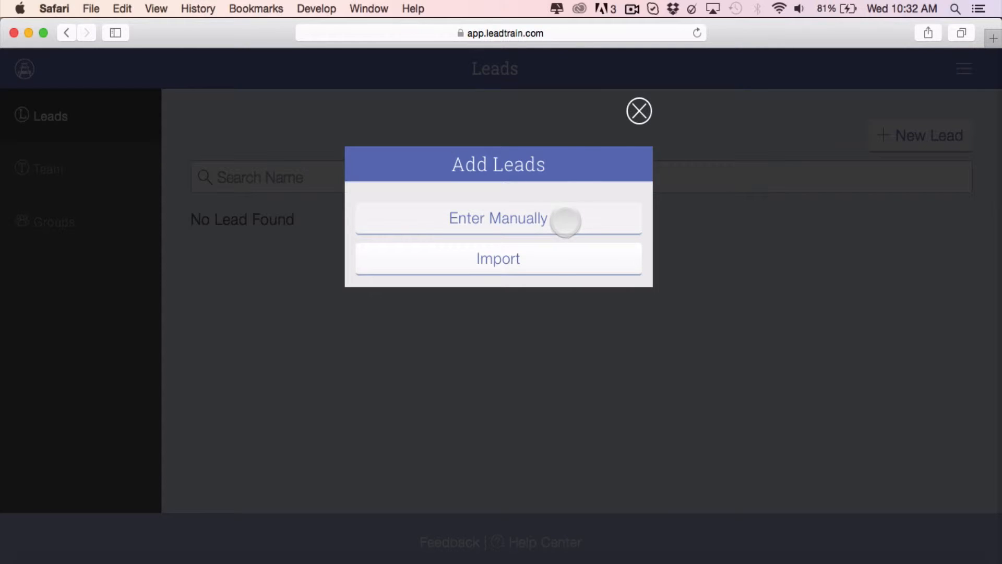
click(498, 218)
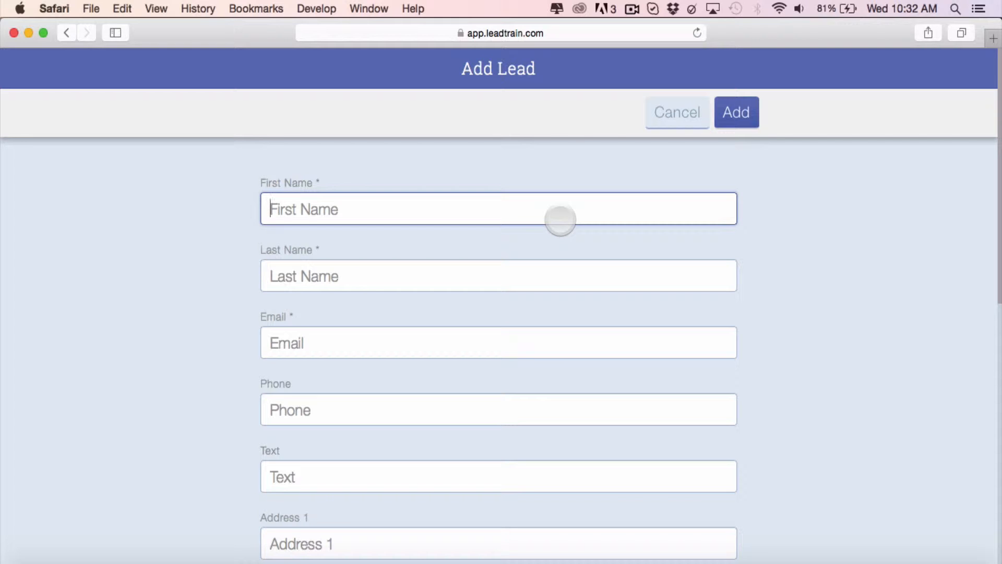
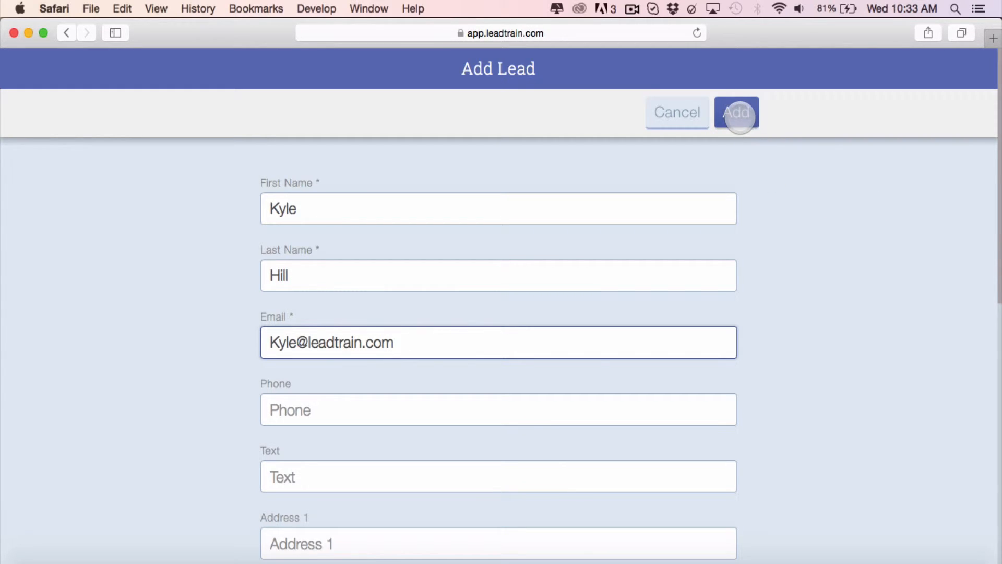
click(736, 112)
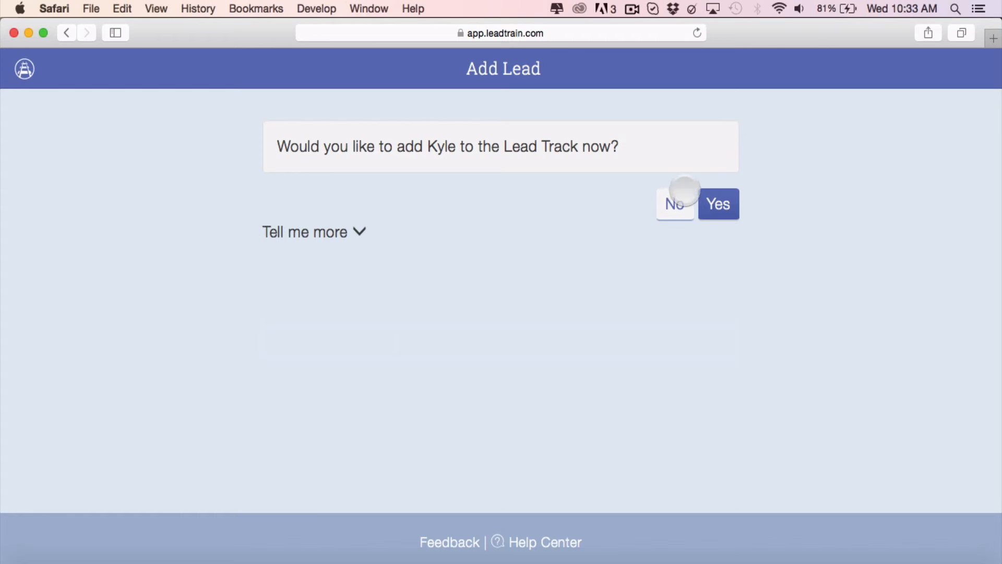
Decline adding Kyle to the Lead Track, returning to the Leads list
click(718, 204)
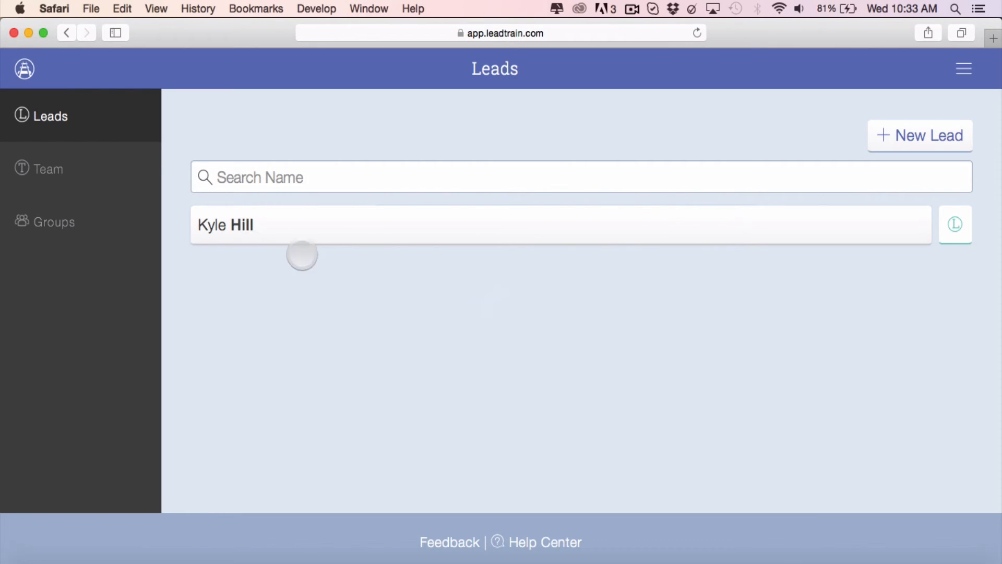
mouse_move(794, 203)
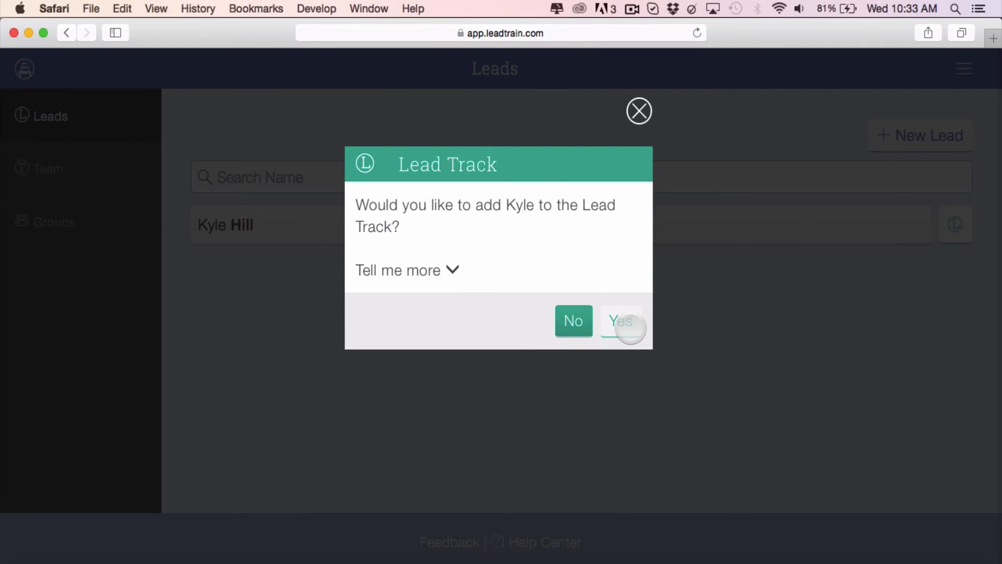
click(619, 321)
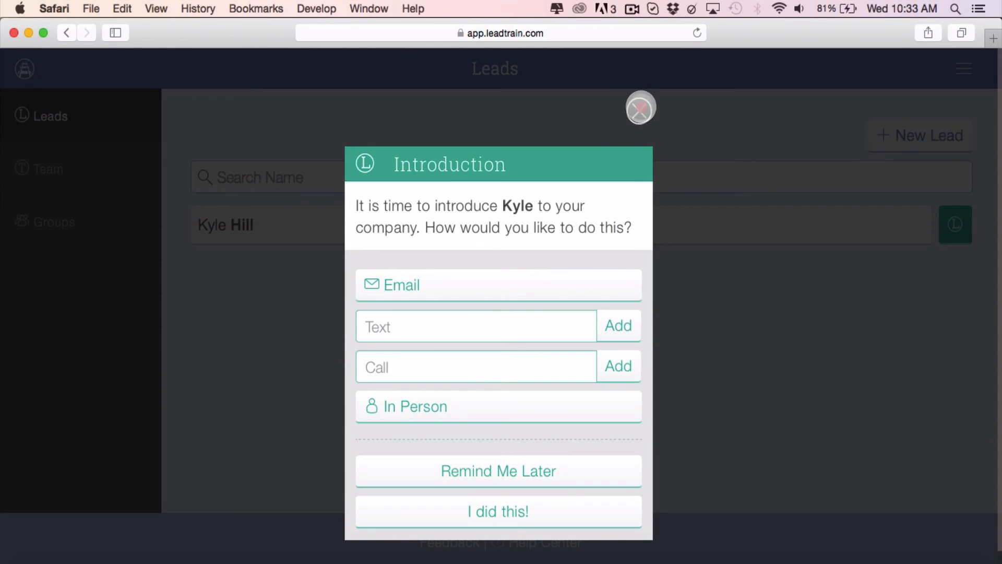